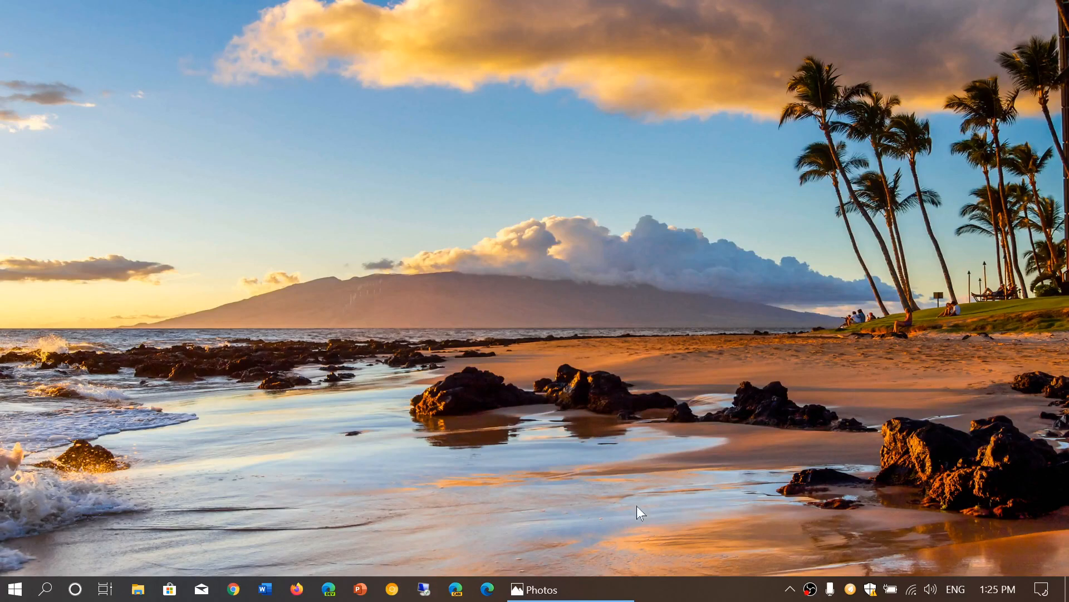
Open world map.jpg in Photos with the Draw ink toolbar showing
left_click(542, 588)
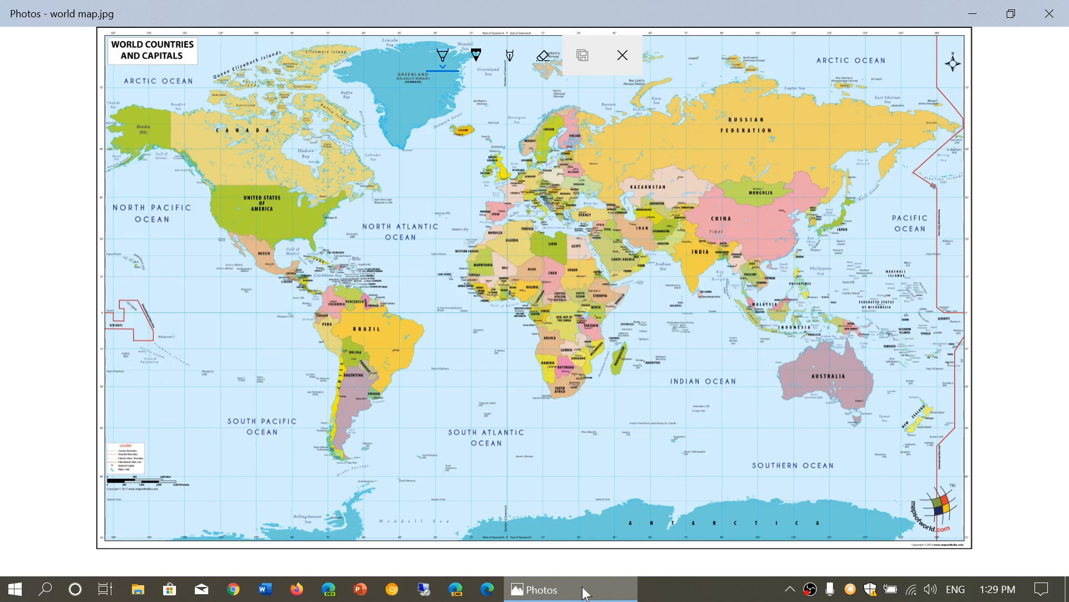
mouse_move(638, 354)
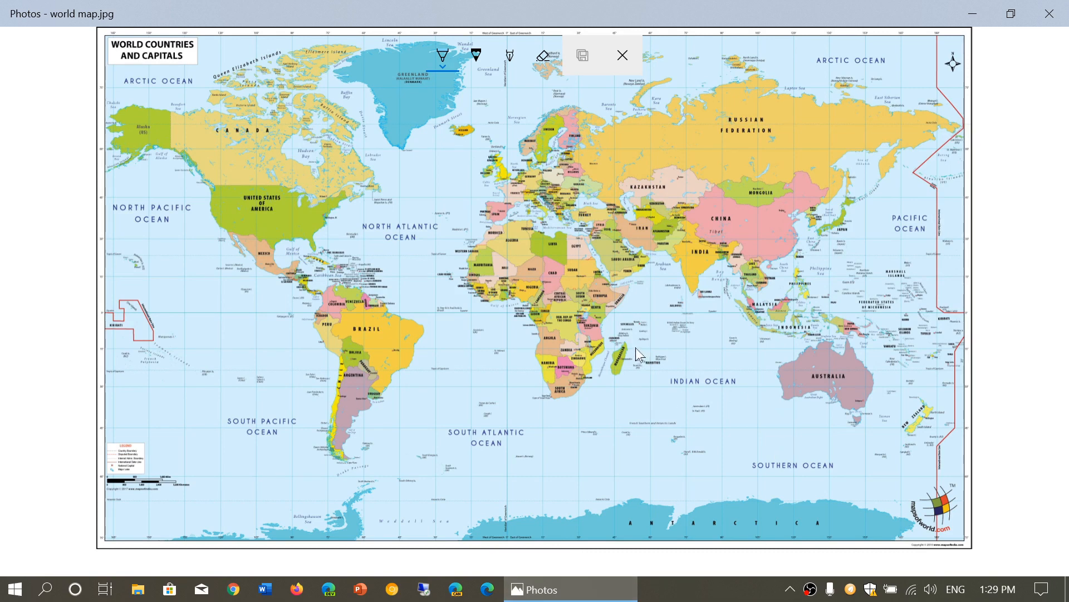
Circle Madagascar in blue ink, then draw strokes toward West Africa and down its coast
left_click_drag(594, 362, 634, 344)
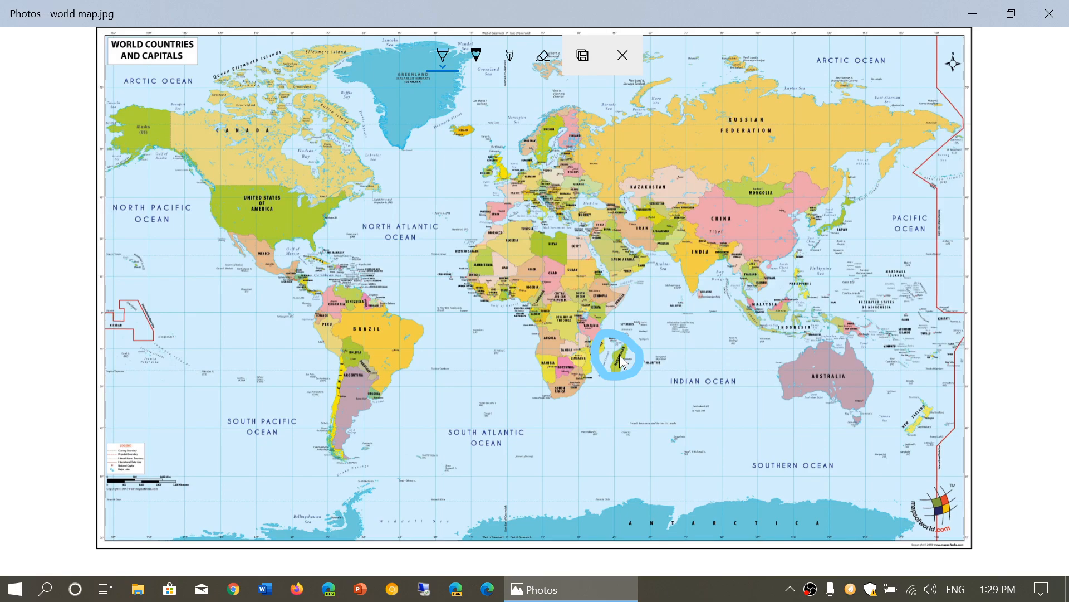
left_click_drag(477, 286, 634, 362)
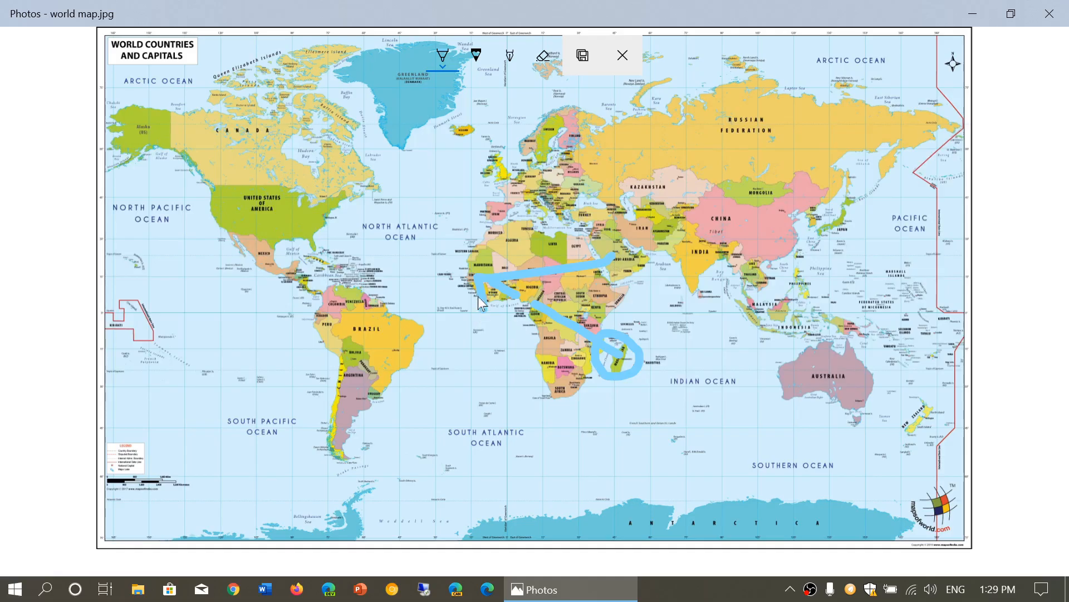
left_click_drag(481, 273, 480, 347)
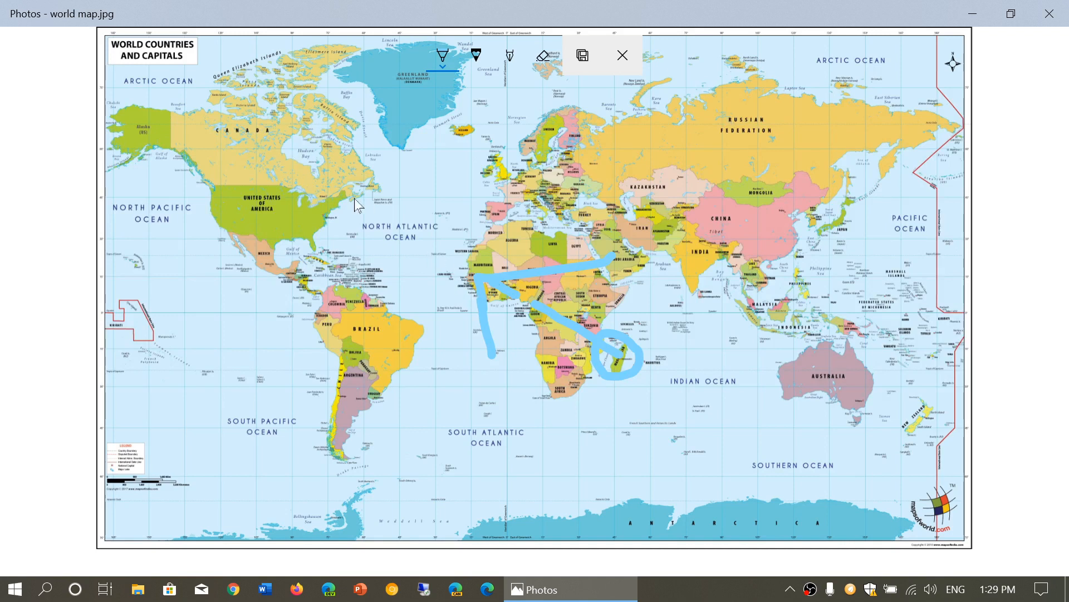
mouse_move(459, 270)
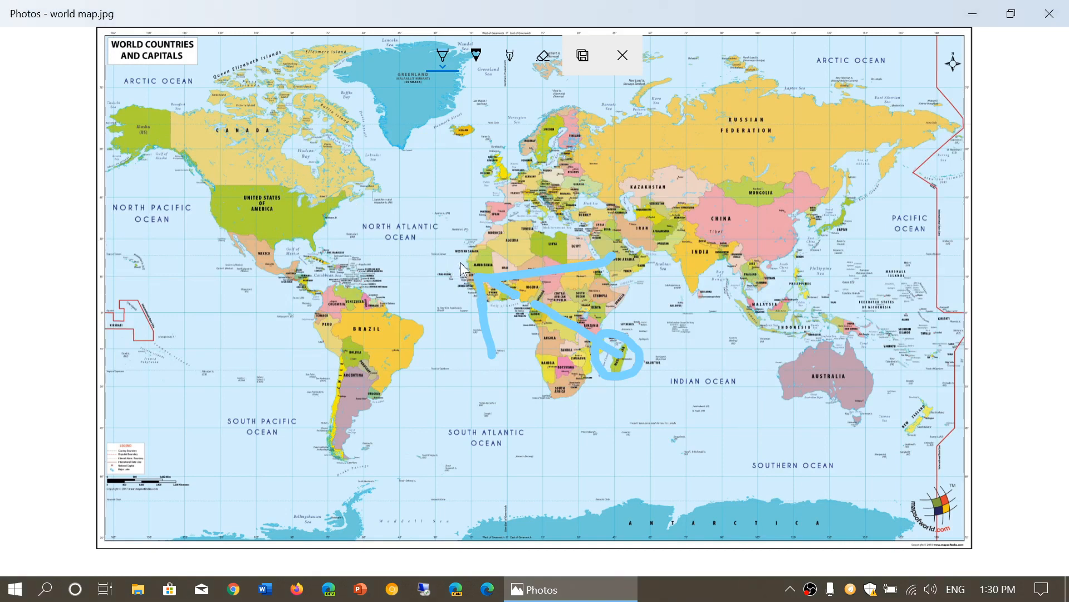
mouse_move(326, 197)
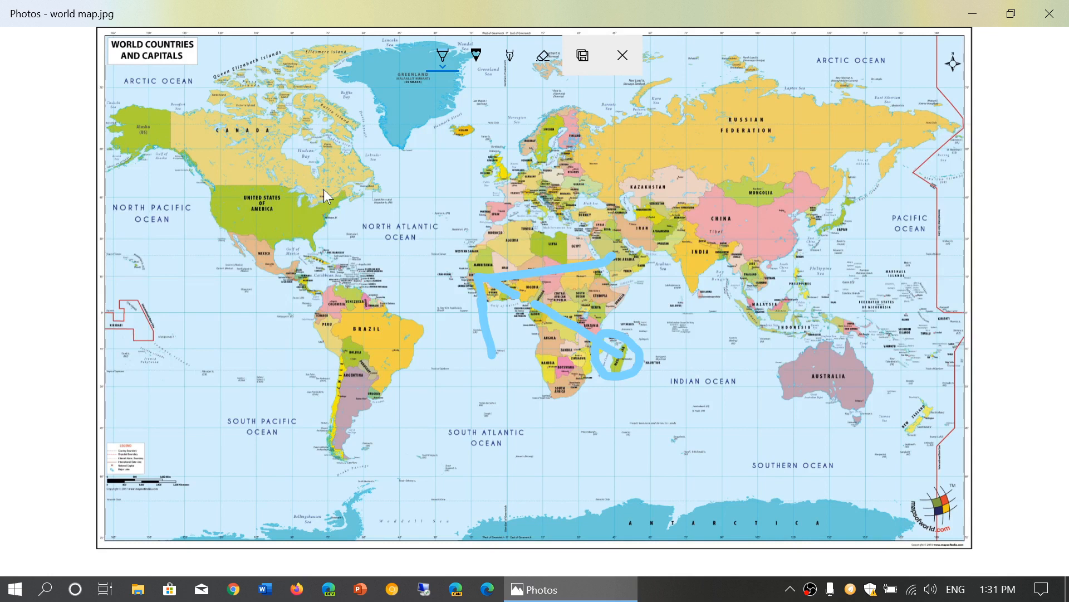
mouse_move(464, 146)
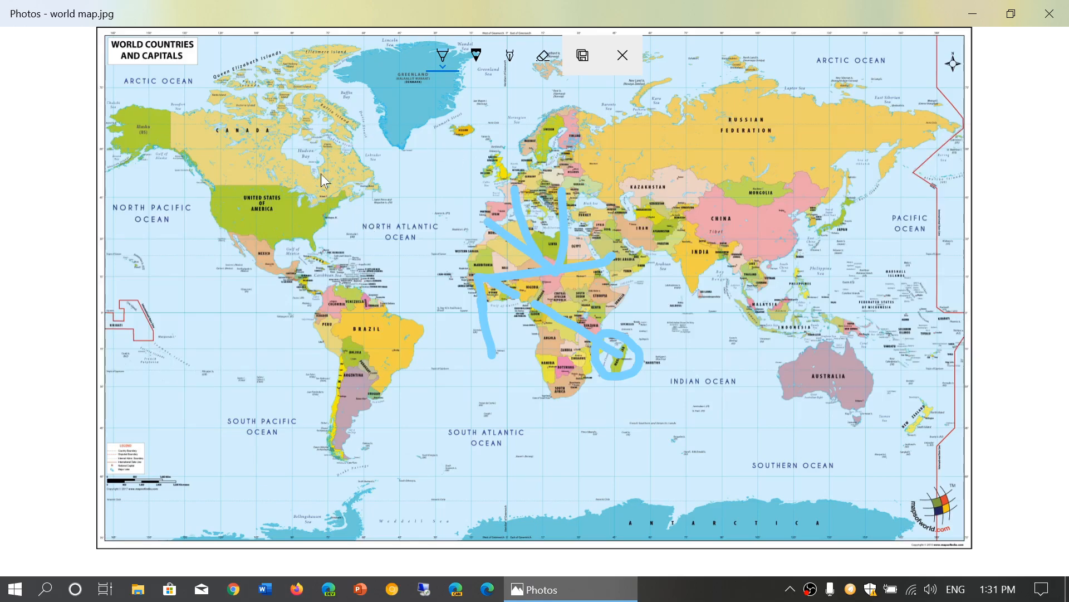
mouse_move(341, 205)
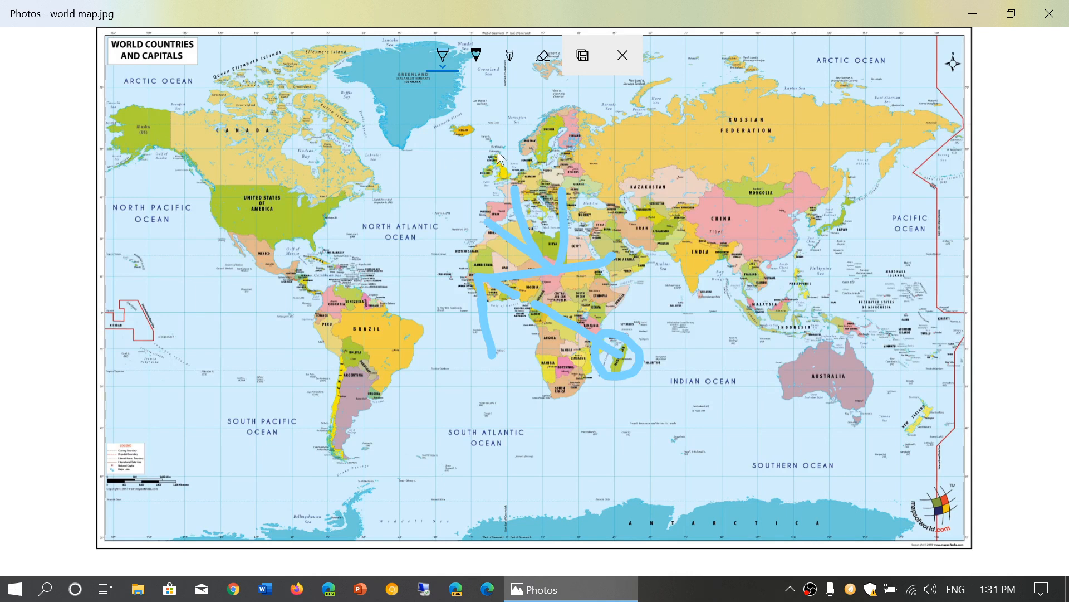
mouse_move(421, 172)
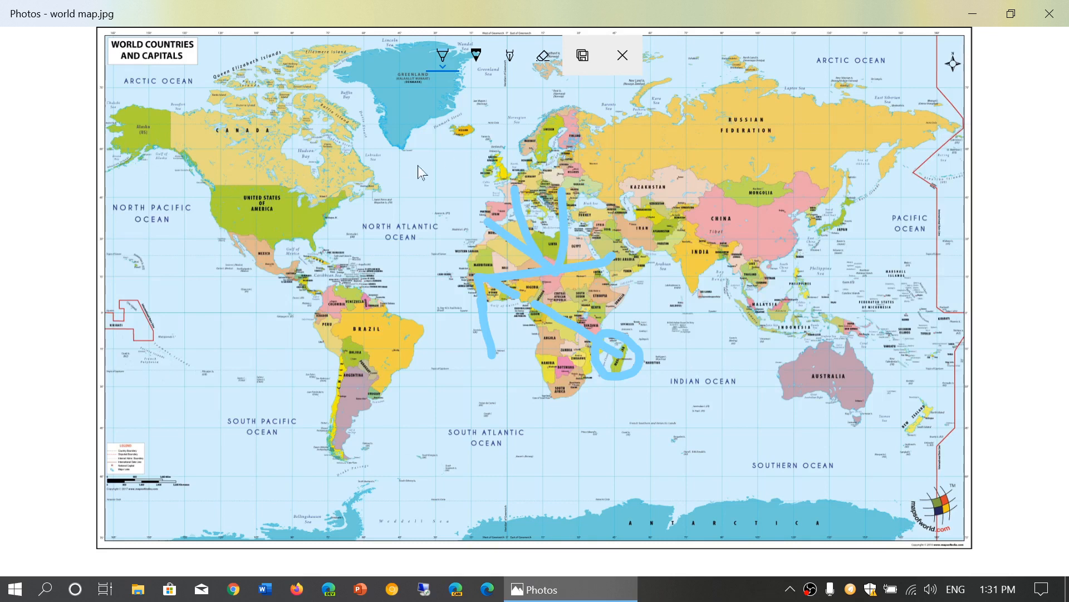